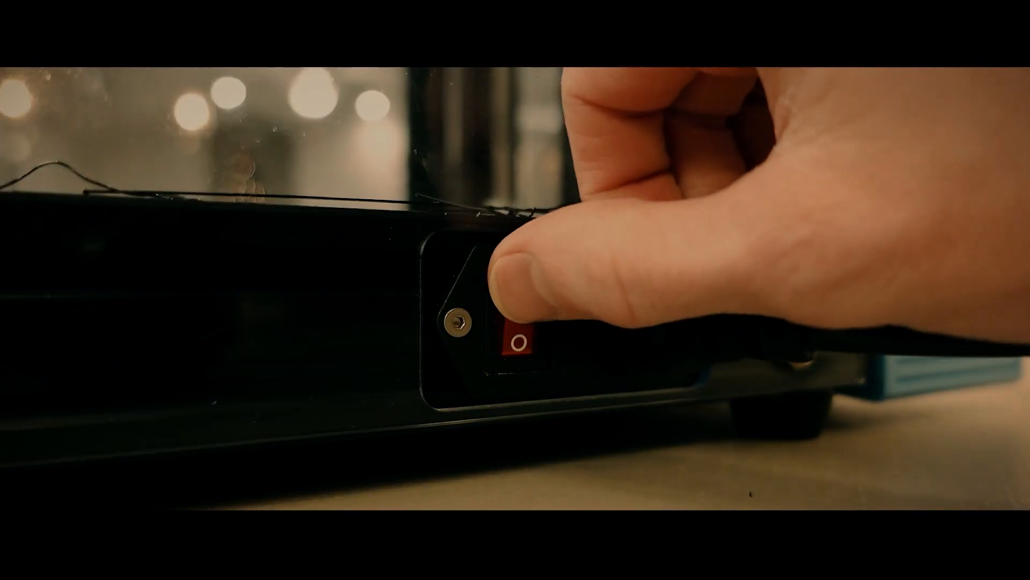
Step: Flip the red rocker switch on the printer base to power up the Ender-6
click(519, 338)
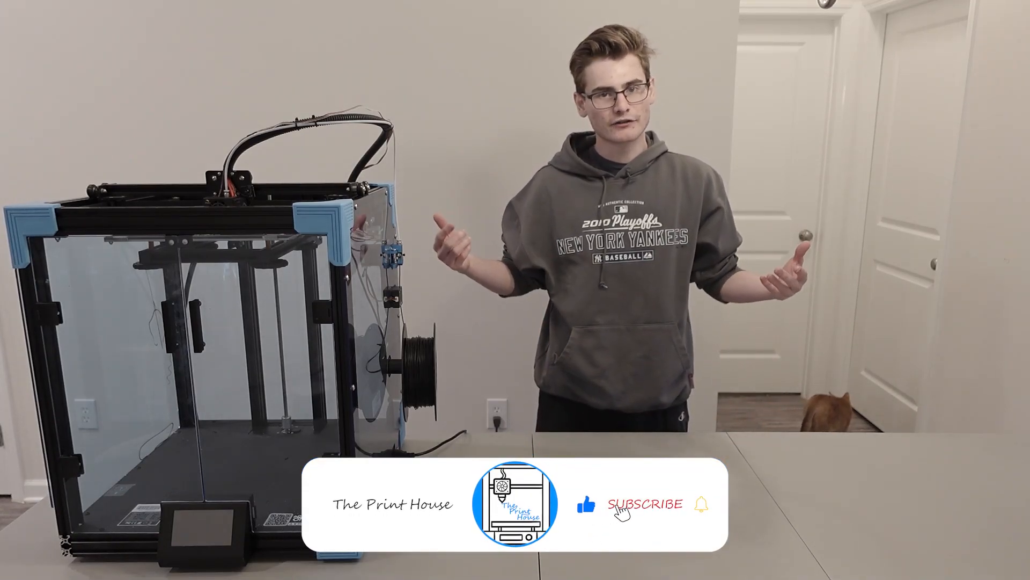
click(645, 504)
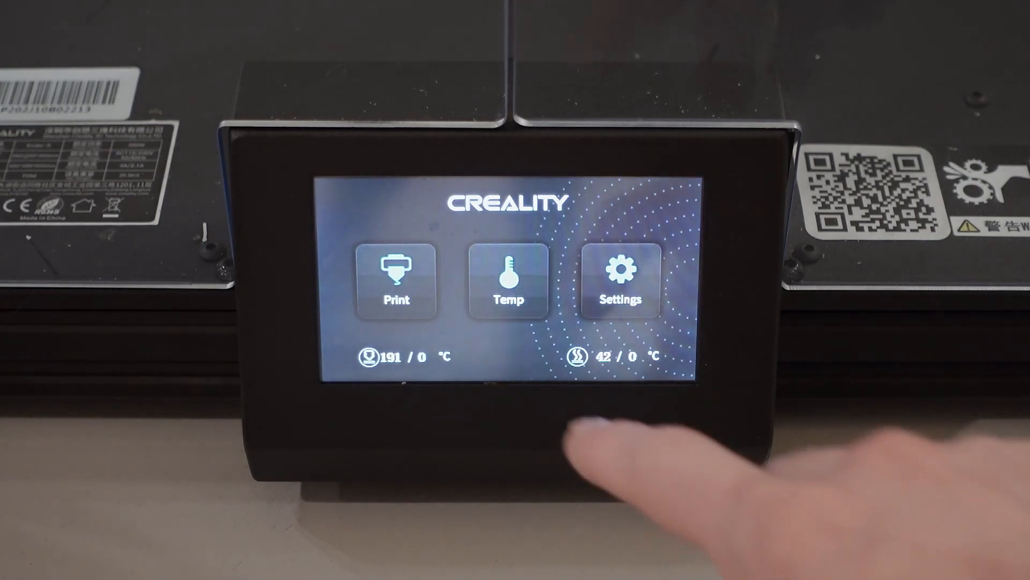
Step: Start Automatic preheat from the Temp controls for nozzle 195 °C and bed 45 °C
click(507, 282)
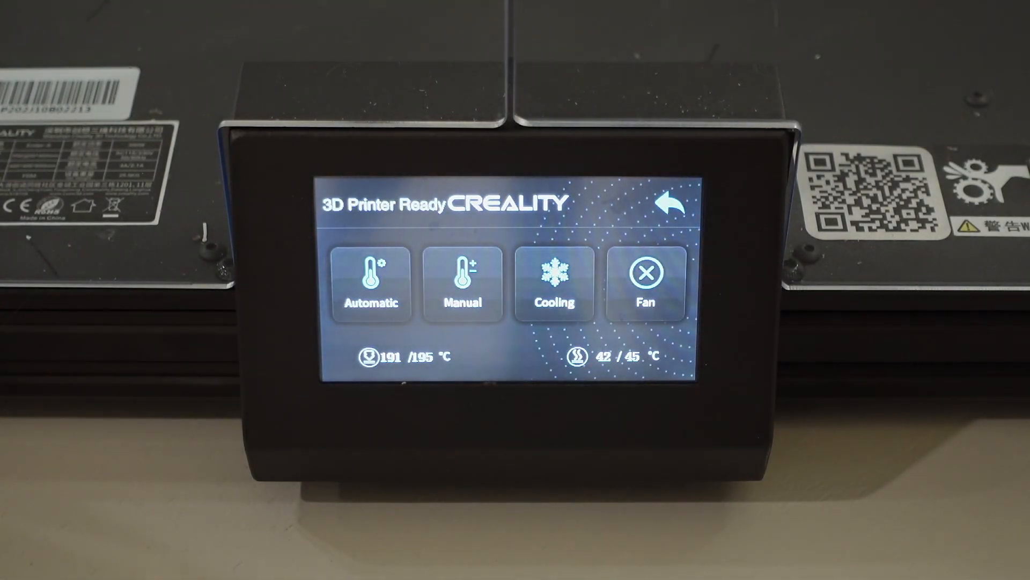
click(670, 202)
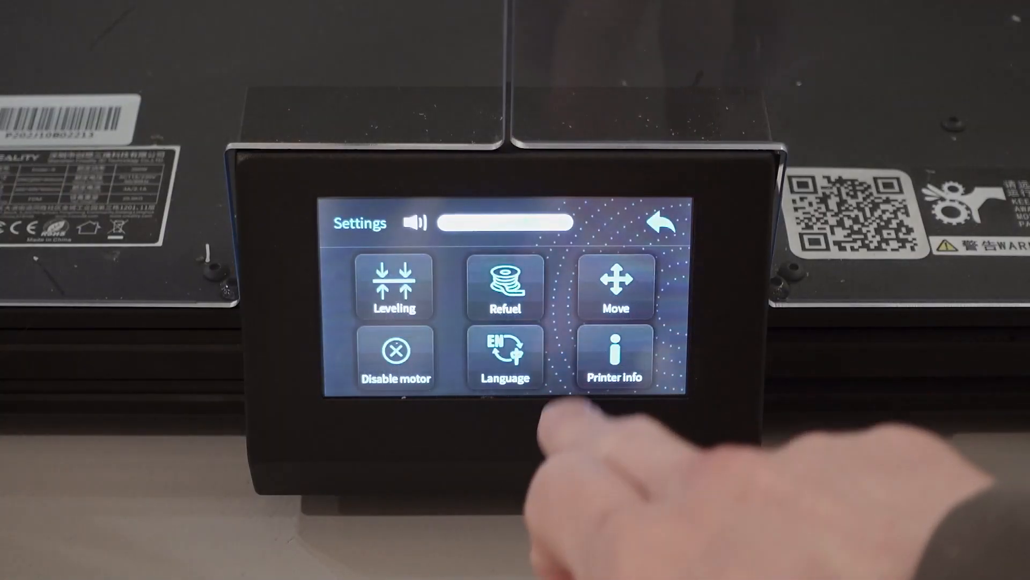
Step: Enter Leveling mode from Settings to reach the Z-offset and mesh controls
click(392, 286)
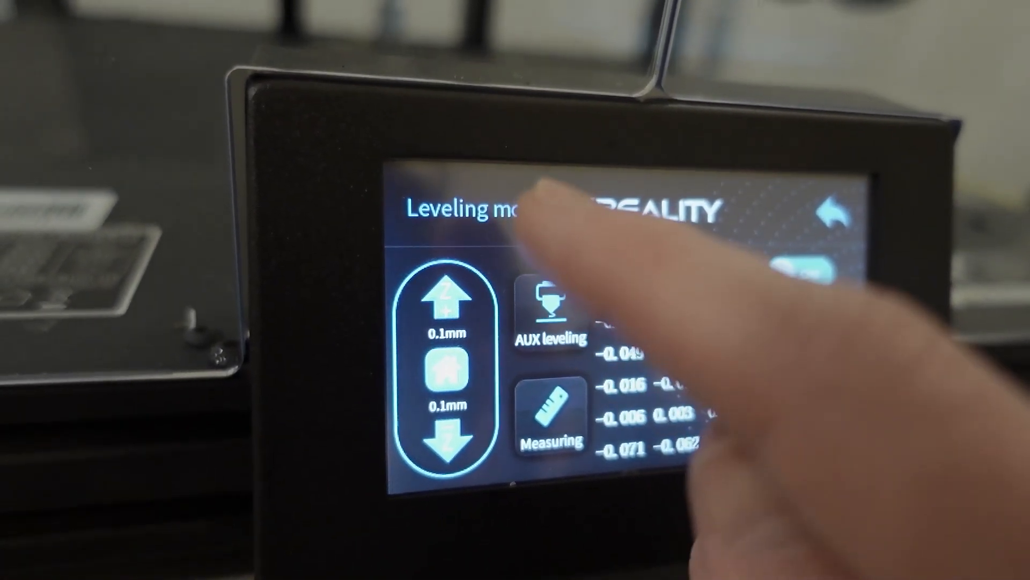
Step: Raise the Z offset by one 0.1 mm step with Auto leveling kept on
click(552, 309)
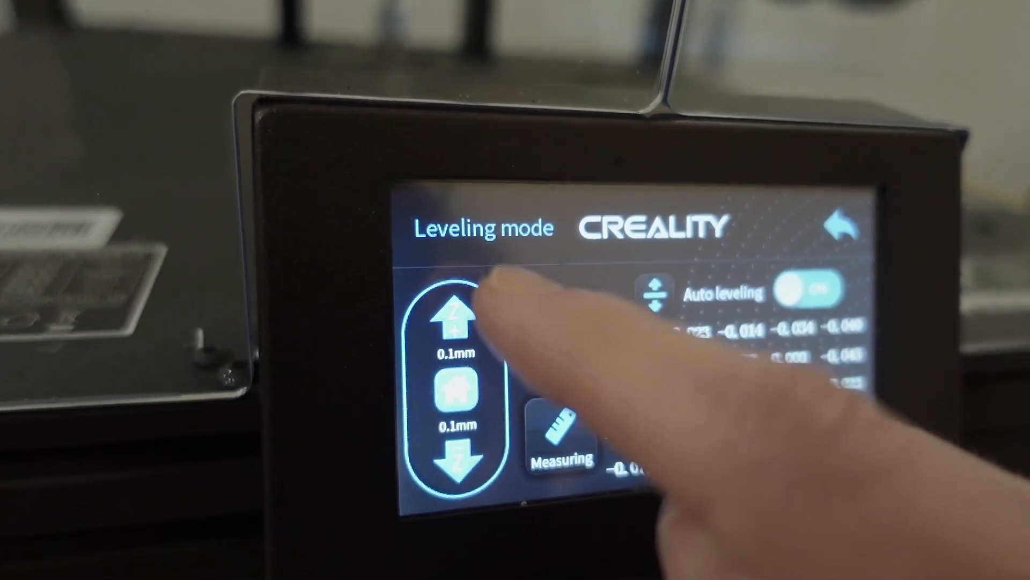